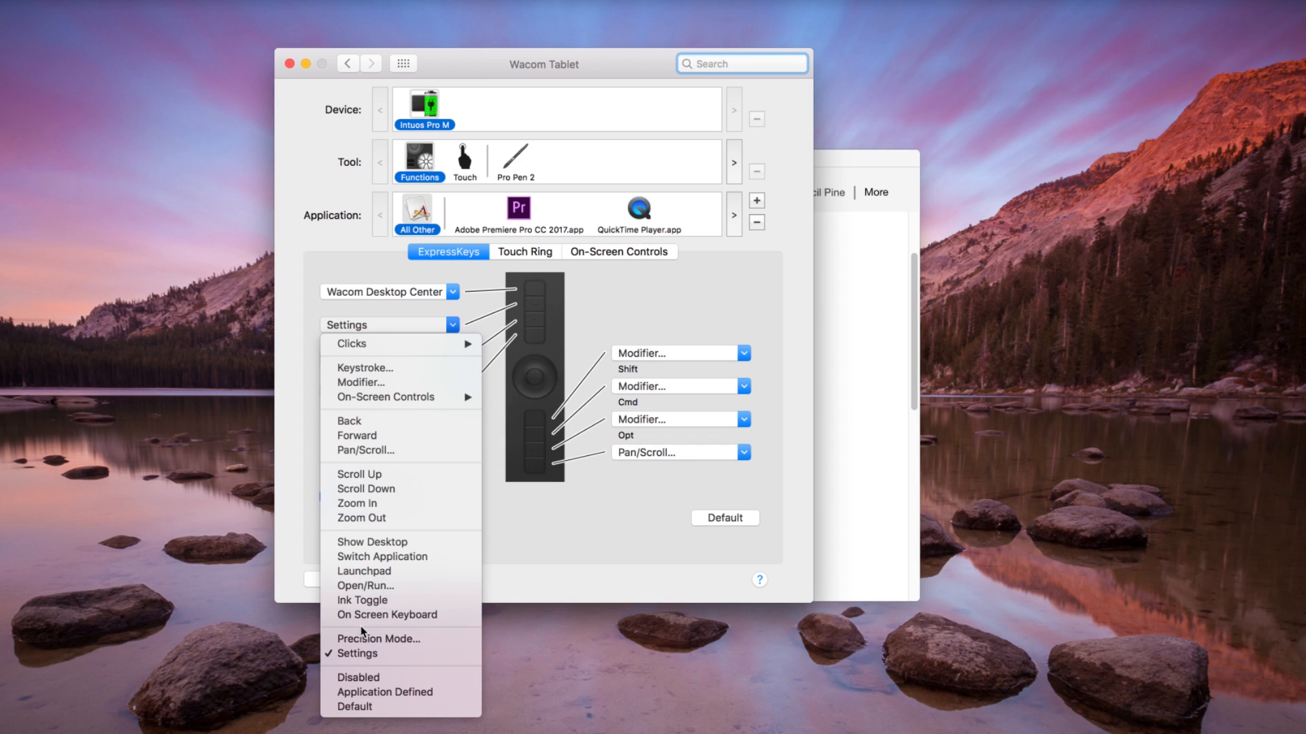
- Keep the second ExpressKey on Settings and assign the fourth key to Display Toggle
{"action": "left_click", "coordinate": [364, 585]}
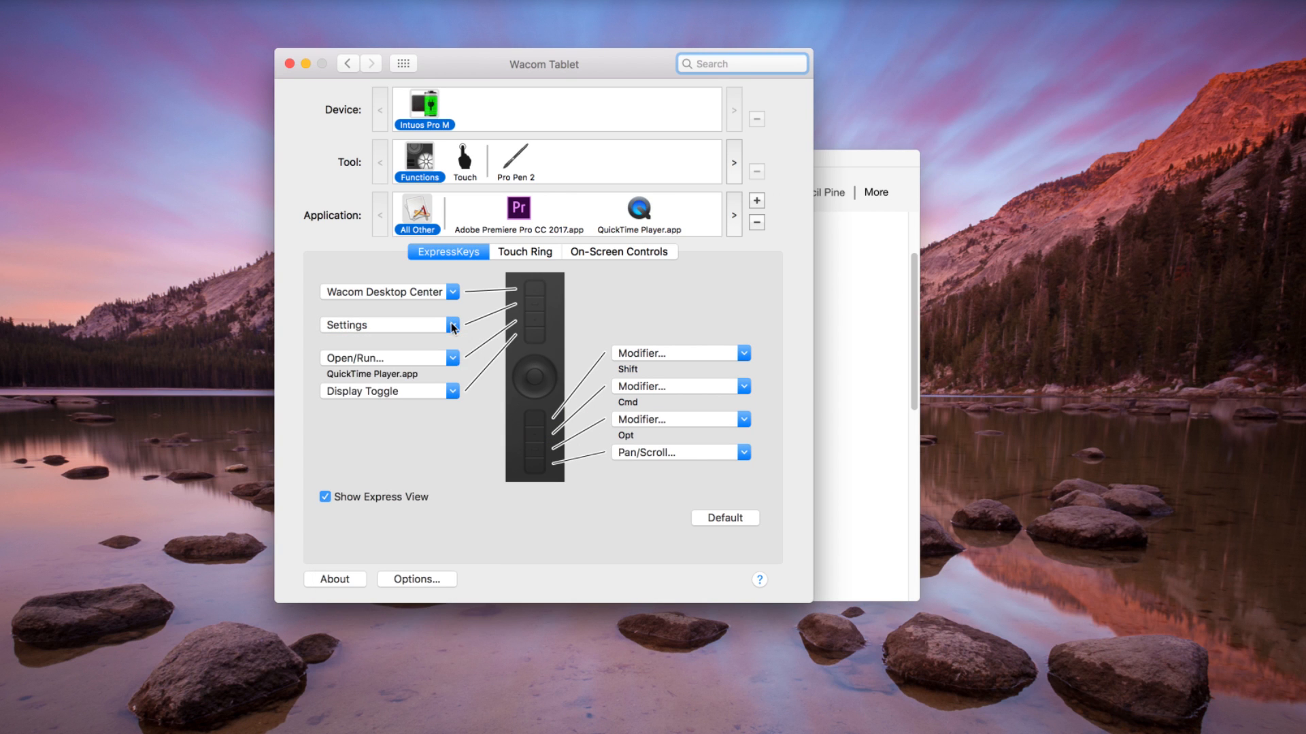
{"action": "left_click", "coordinate": [402, 64]}
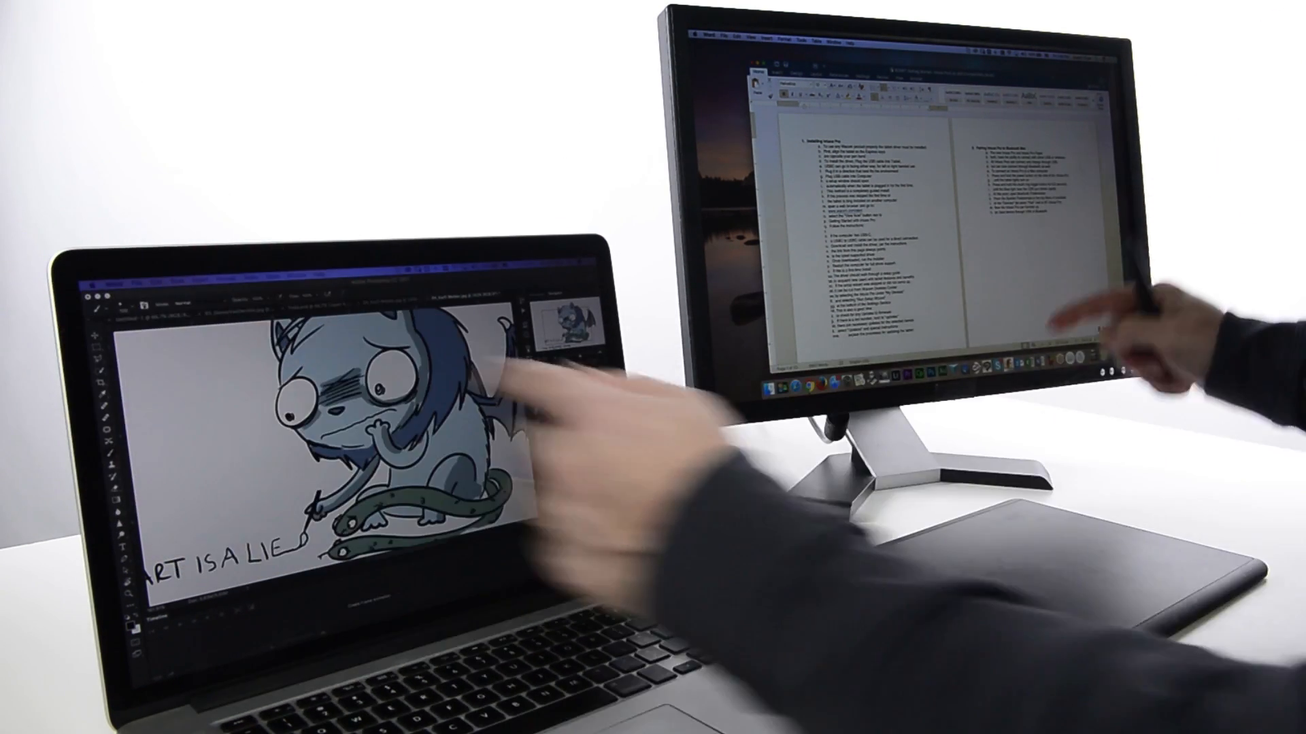
{"action": "left_click", "coordinate": [769, 253]}
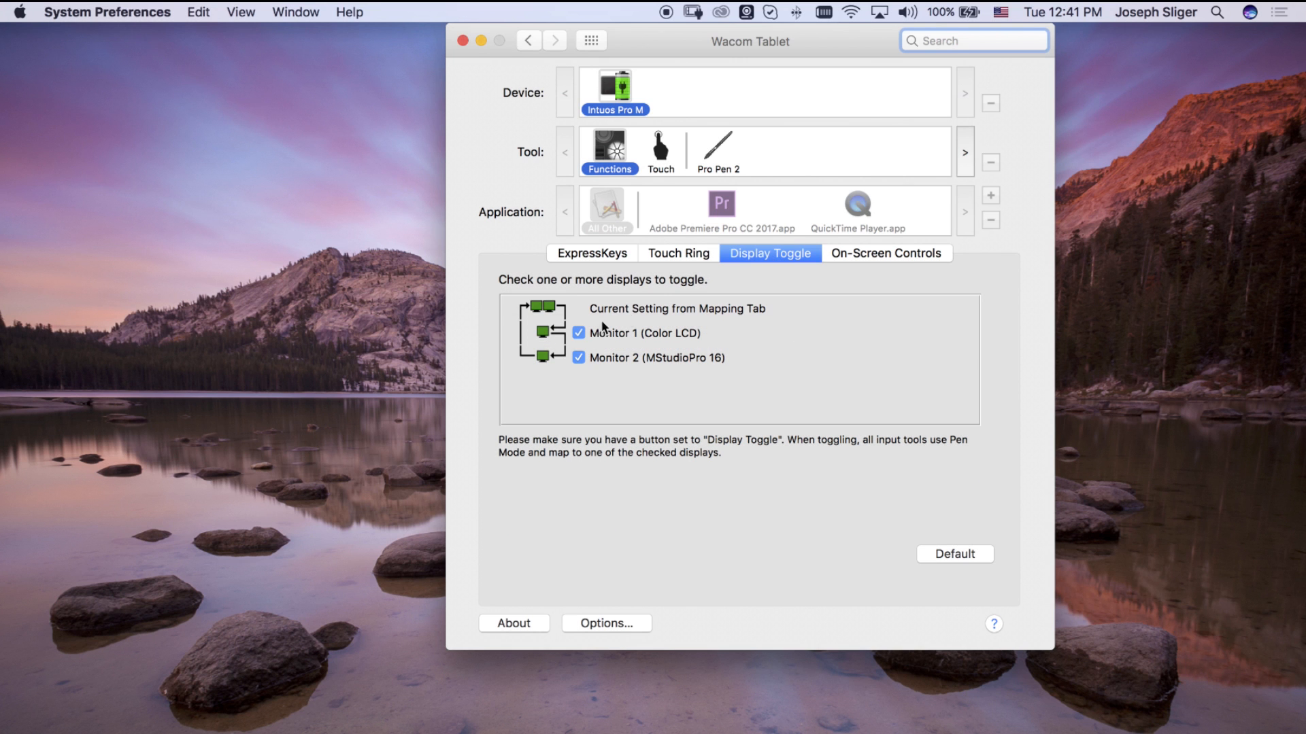
- Uncheck Monitor 2 (MStudioPro 16) so only Monitor 1 stays in the toggle sequence
{"action": "left_click", "coordinate": [580, 358]}
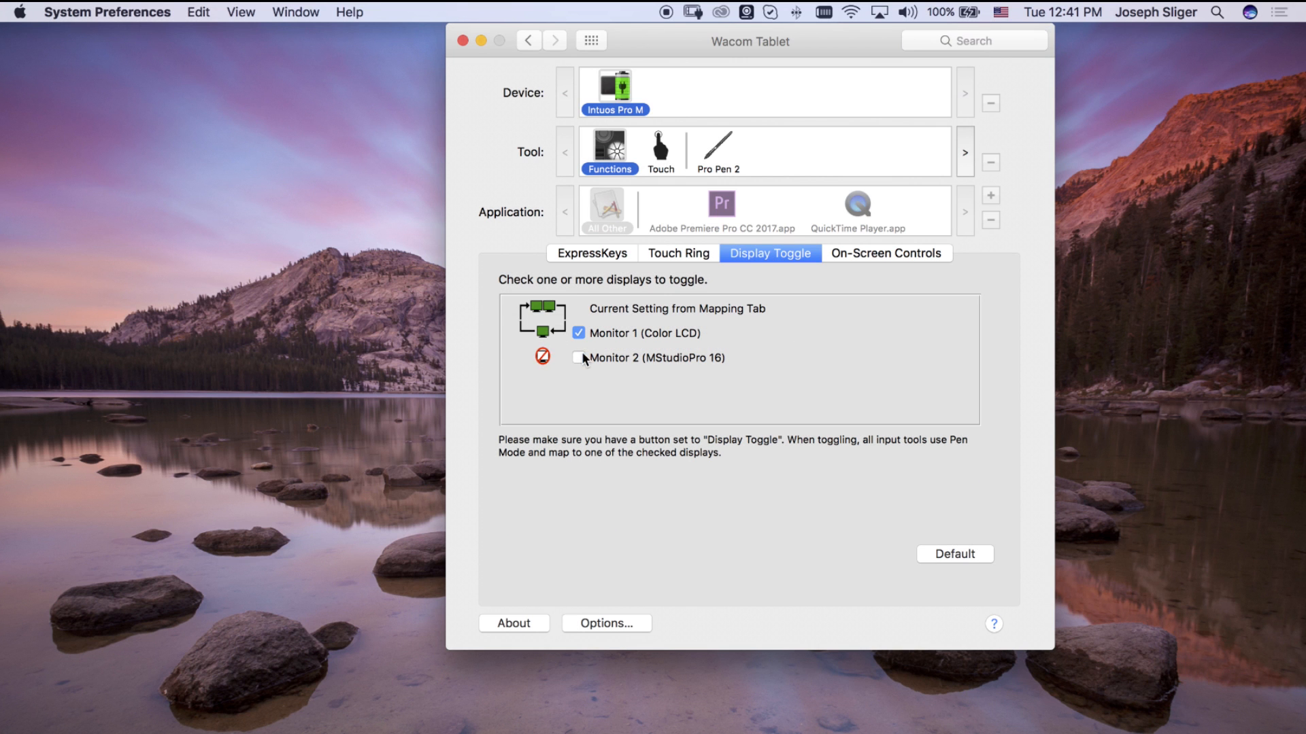
{"action": "mouse_move", "coordinate": [569, 366]}
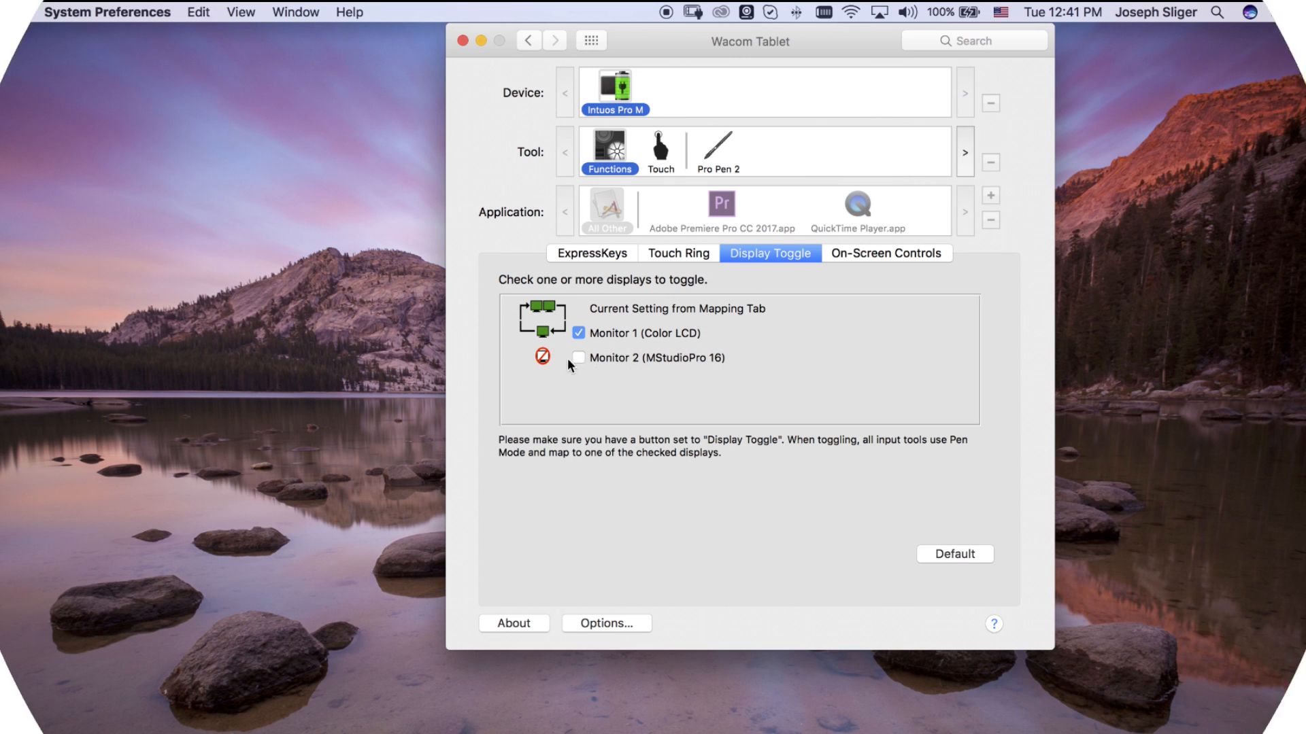